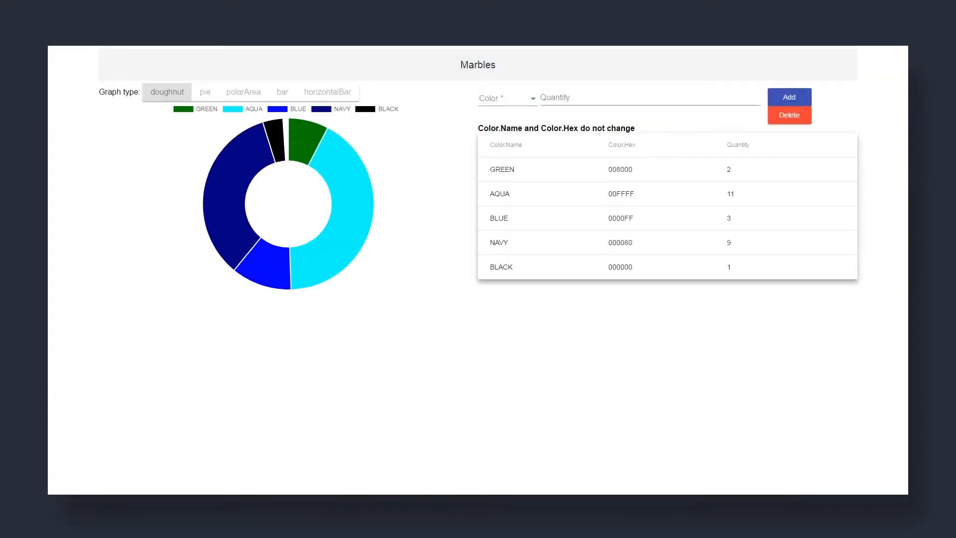
- Switch the chart to horizontal bars and fill in a FUCHSIA entry with quantity 5
click(205, 92)
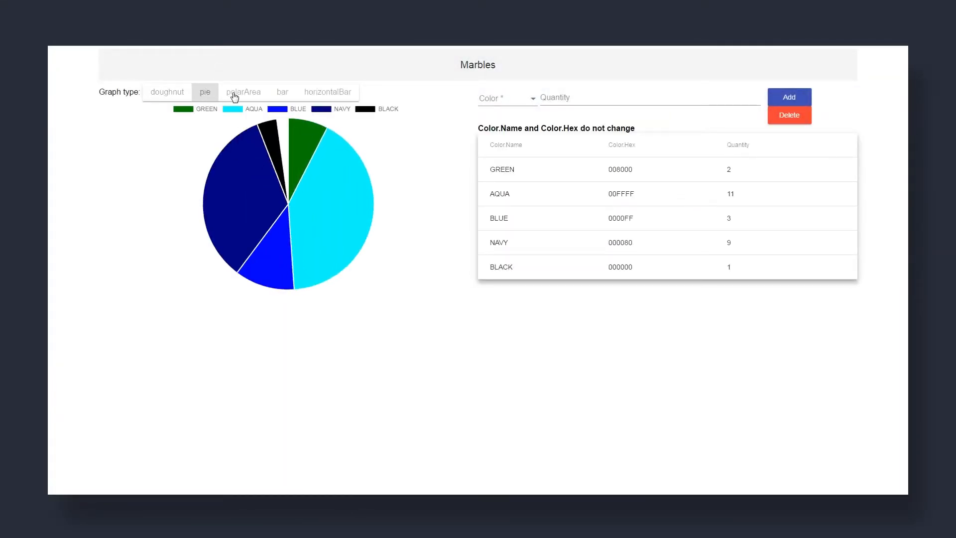
click(327, 92)
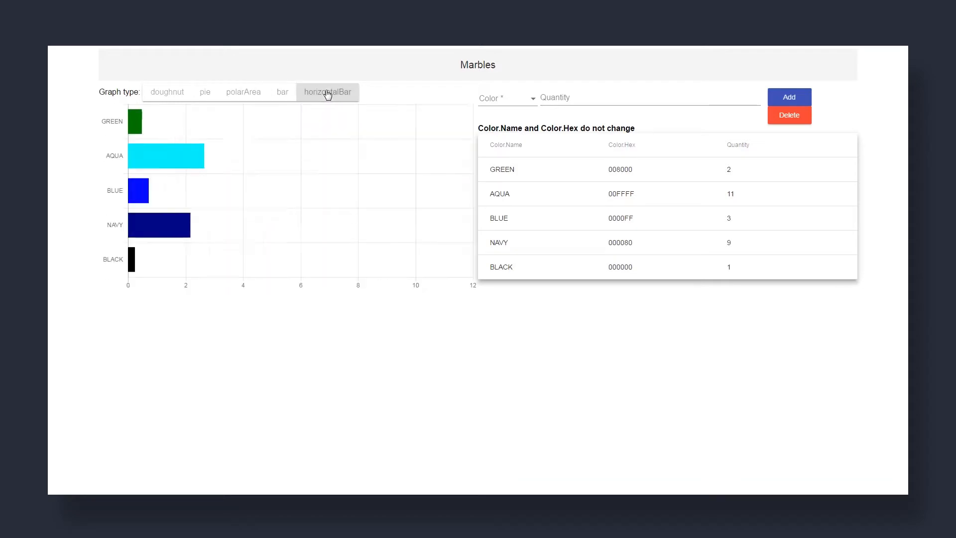
click(504, 97)
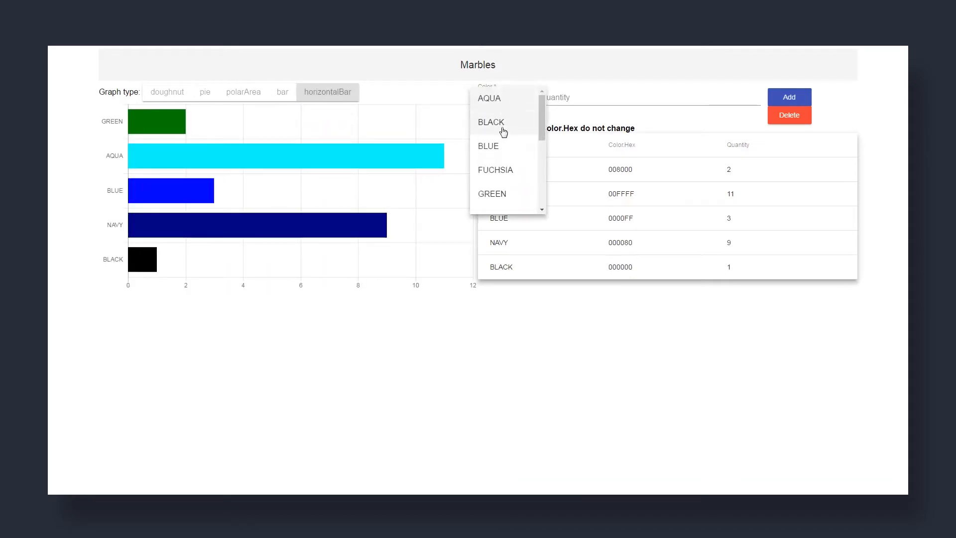
click(494, 169)
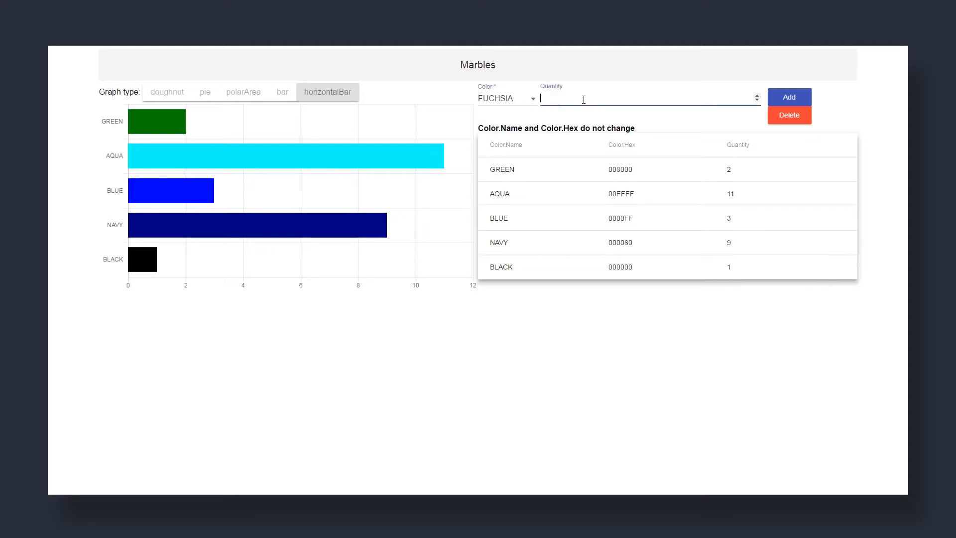
text(5)
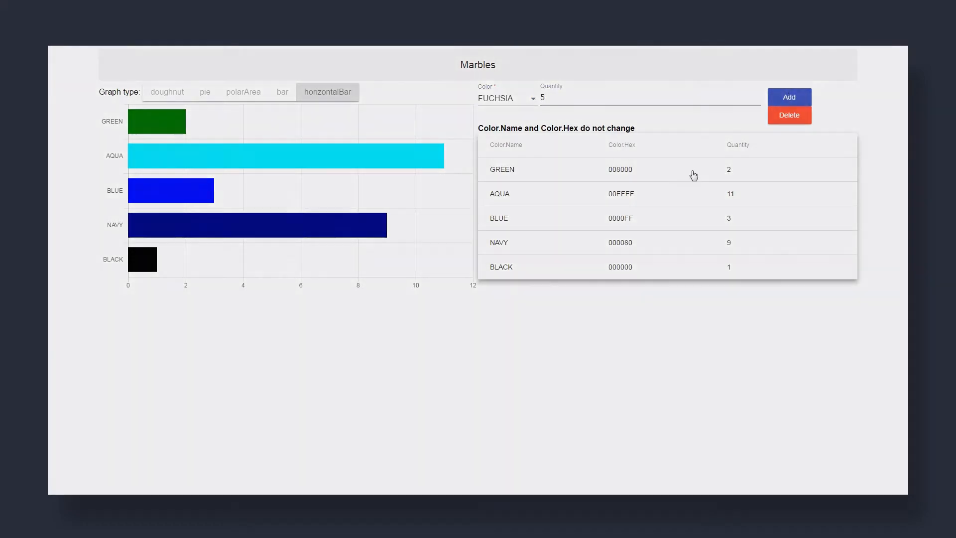
- Add the 5 FUCHSIA marbles so they appear in the table and chart
click(789, 97)
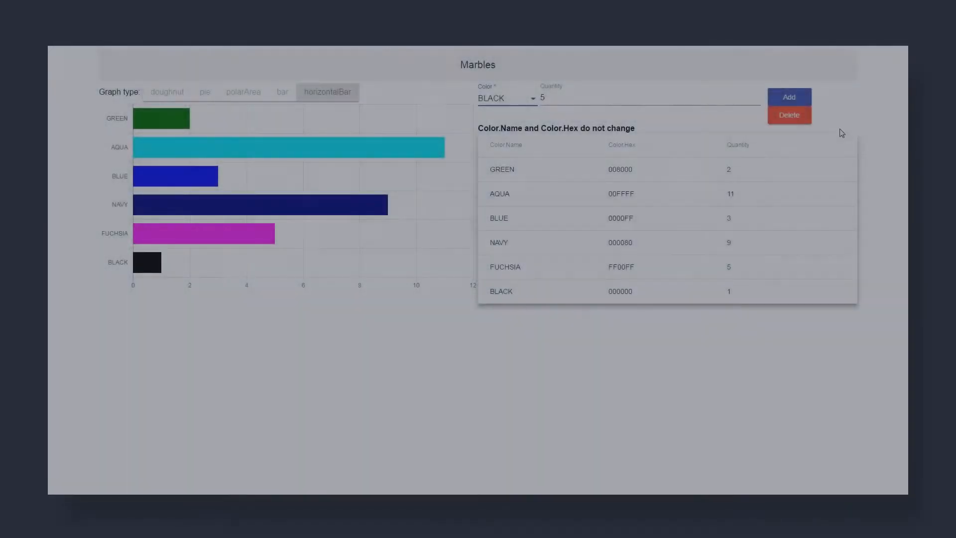
- Delete the BLACK marbles from the inventory table and chart
click(789, 114)
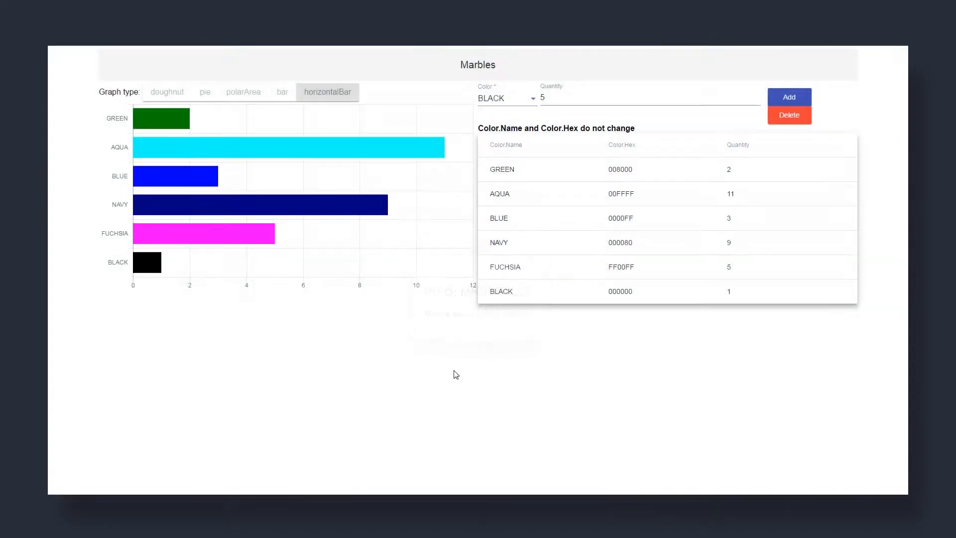
click(788, 116)
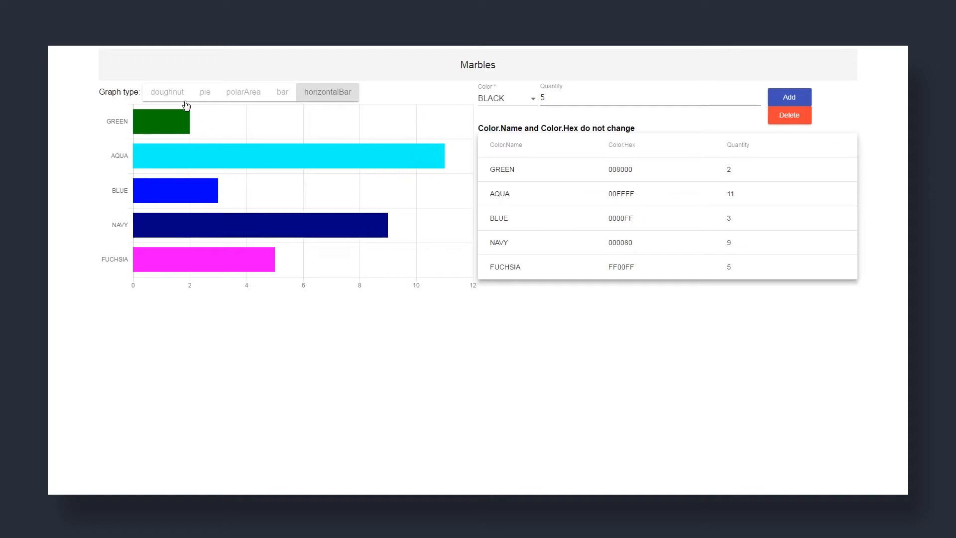
click(166, 92)
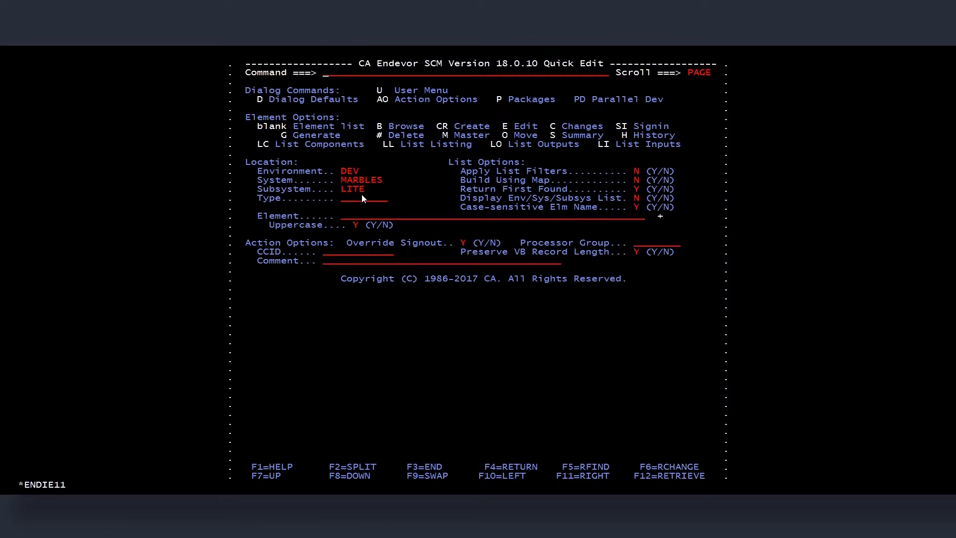
- Show the Element Selection List for DEV/MARBLES/LITE in Endevor Quick Edit
key(Enter)
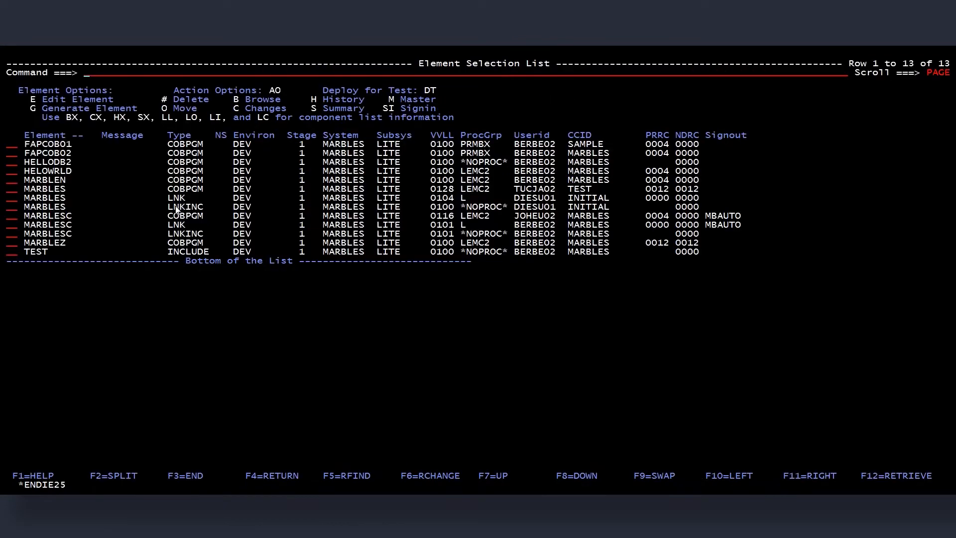
mouse_move(144, 238)
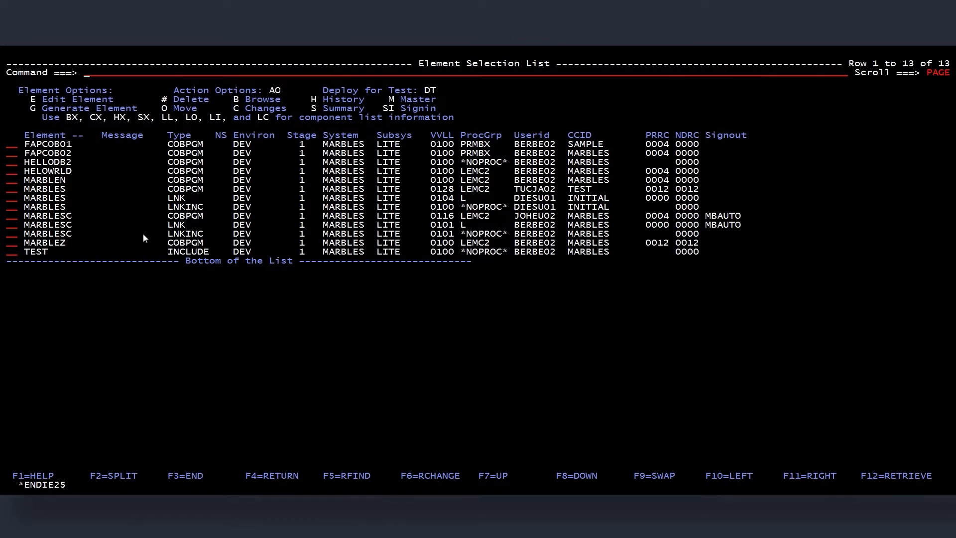
mouse_move(145, 293)
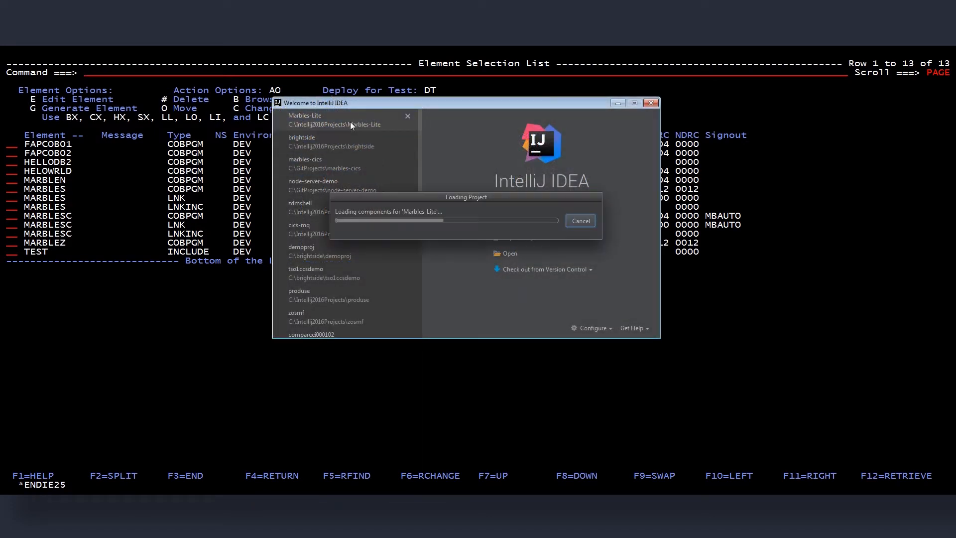
- Open the Marbles-Lite recent project from the IntelliJ welcome window
click(304, 119)
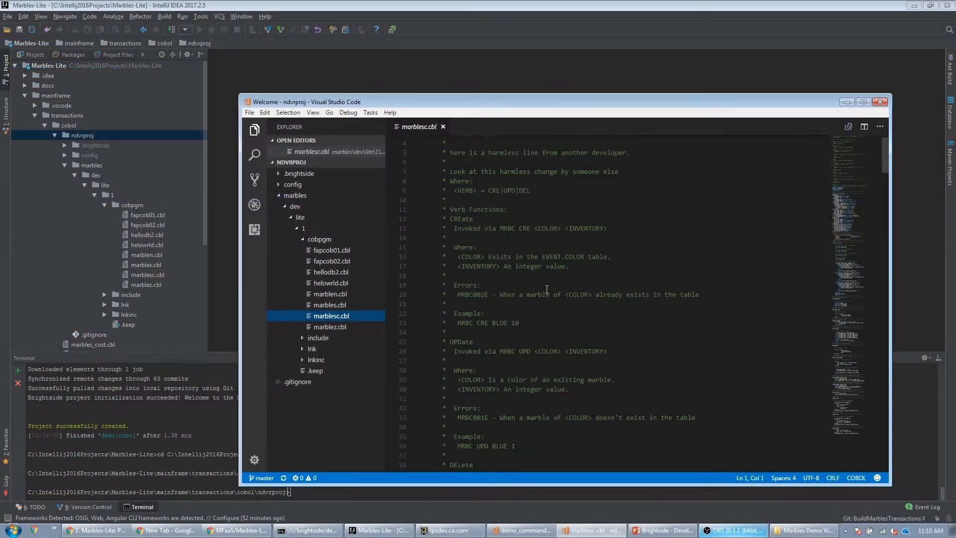
- Review marblesc.cbl and start a bash integrated terminal below it
scroll(down, 3)
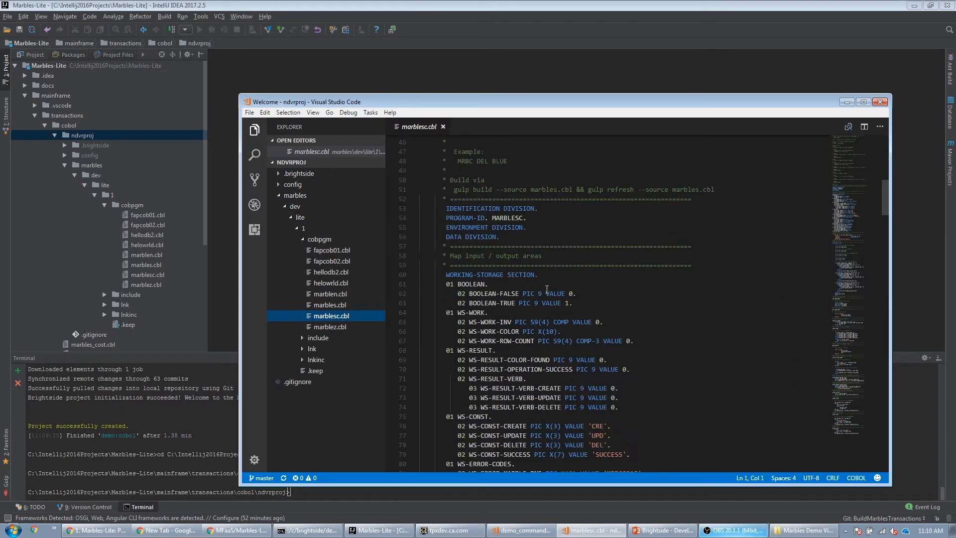
scroll(down, 3)
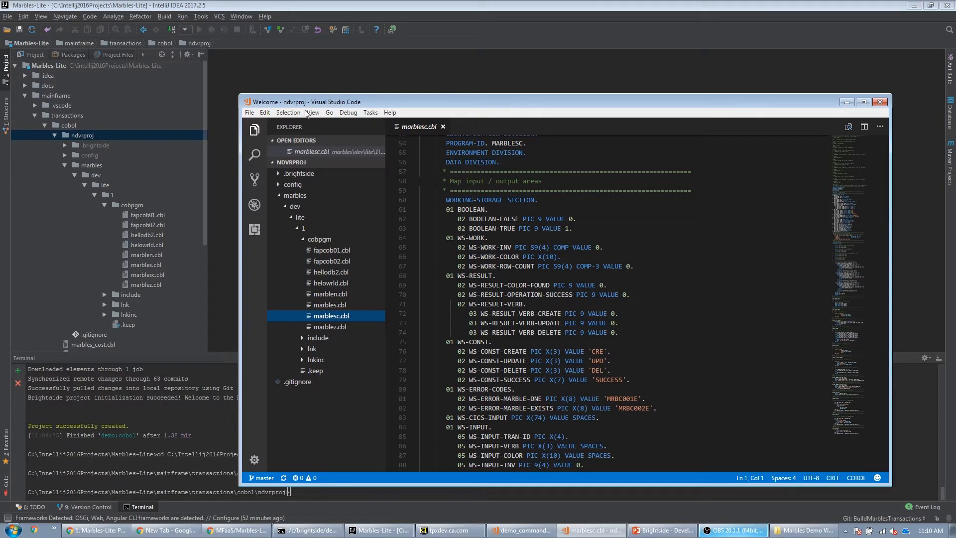
click(313, 113)
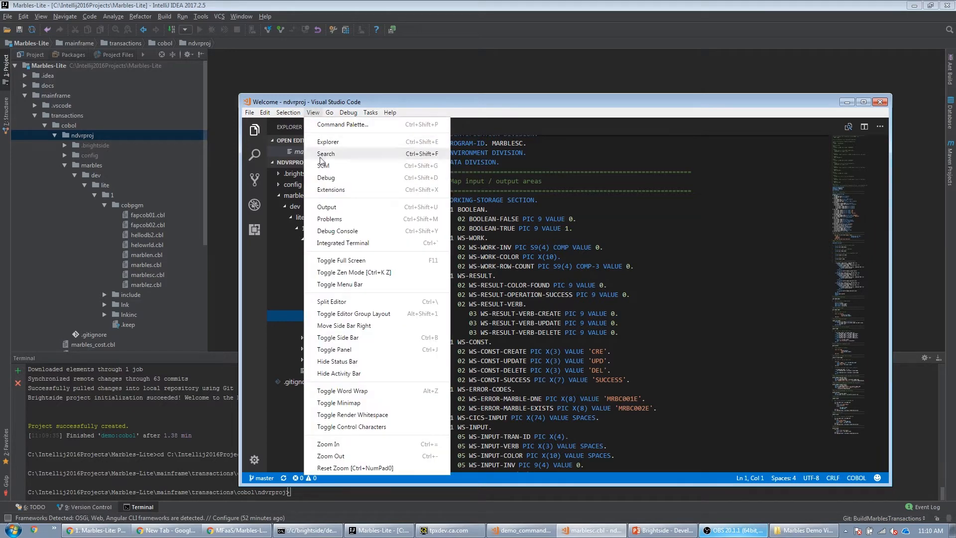
click(344, 243)
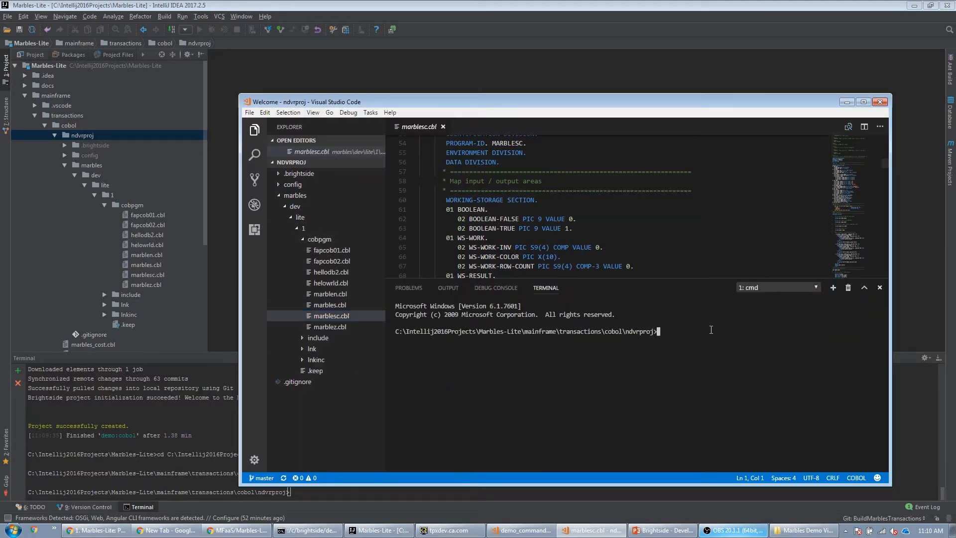
text(bash)
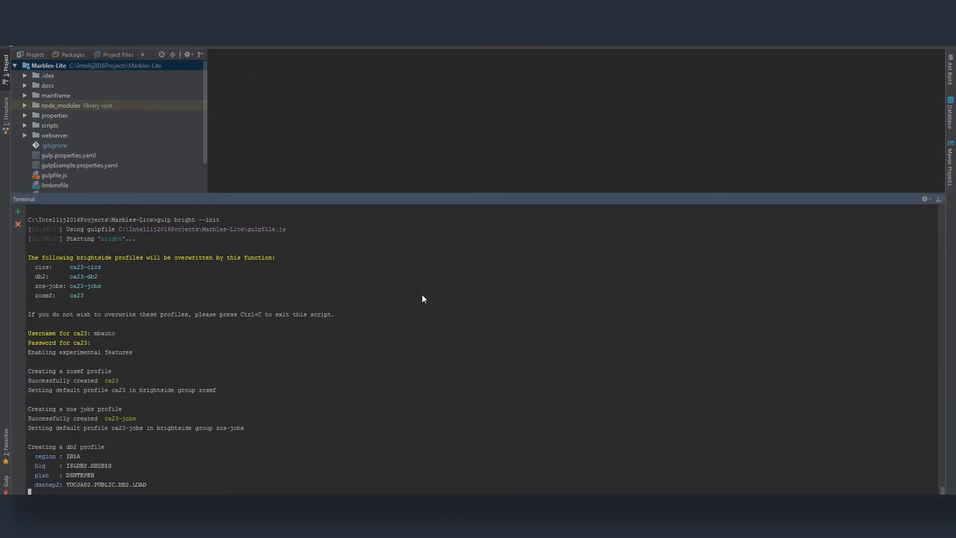
- Follow the gulp bright --init output creating the ca23 Brightside profiles
scroll(down, 3)
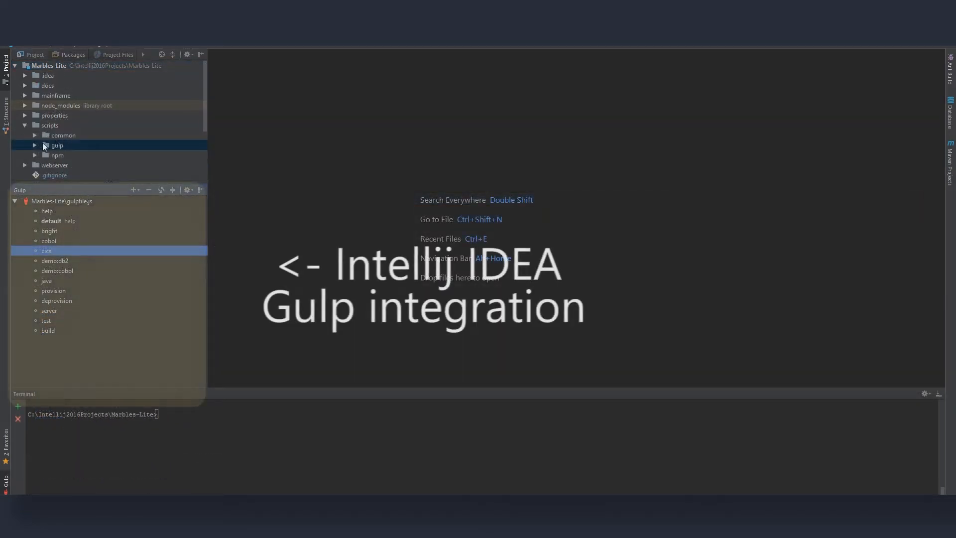
- Show the project's Gulp tasks and follow the gulp provision run for CICS_MARBLE00
click(34, 145)
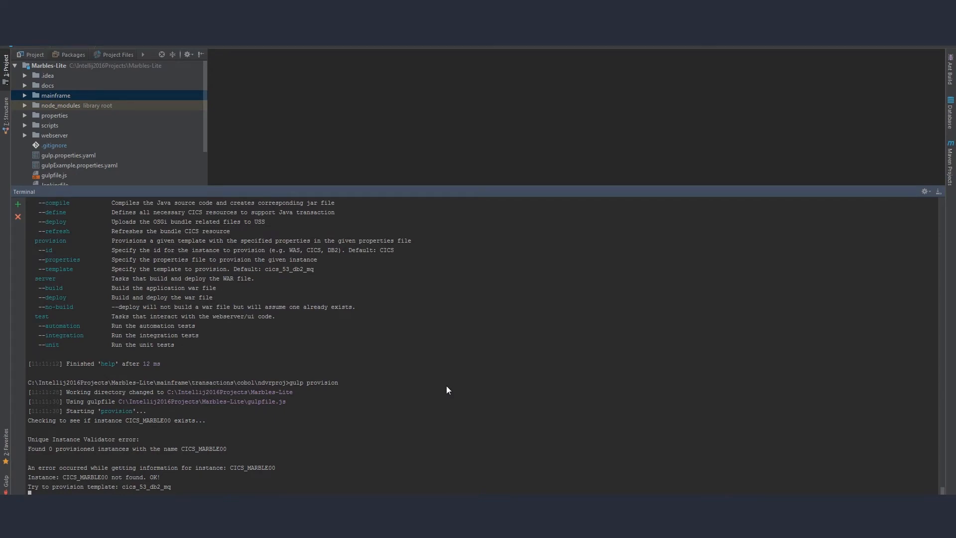
scroll(down, 3)
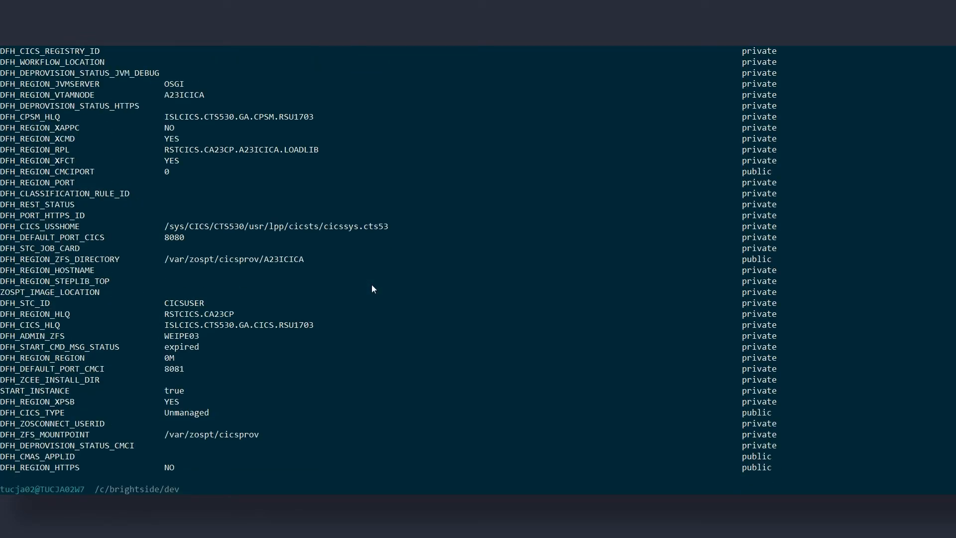
- Pick the A23ICICA APPLID and list its jobs with bright jobs list all --prefix A23ICICA --owner "*"
scroll(up, 3)
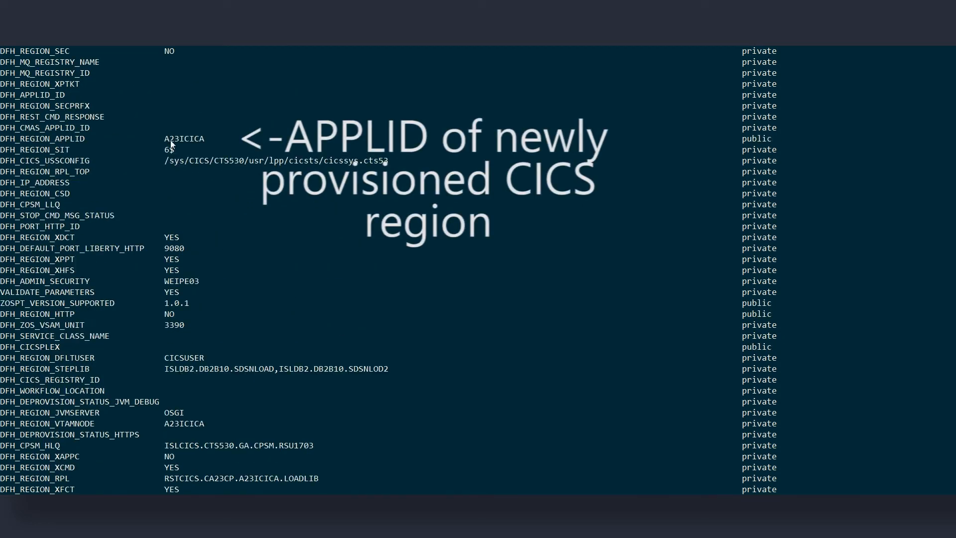
double_click(185, 139)
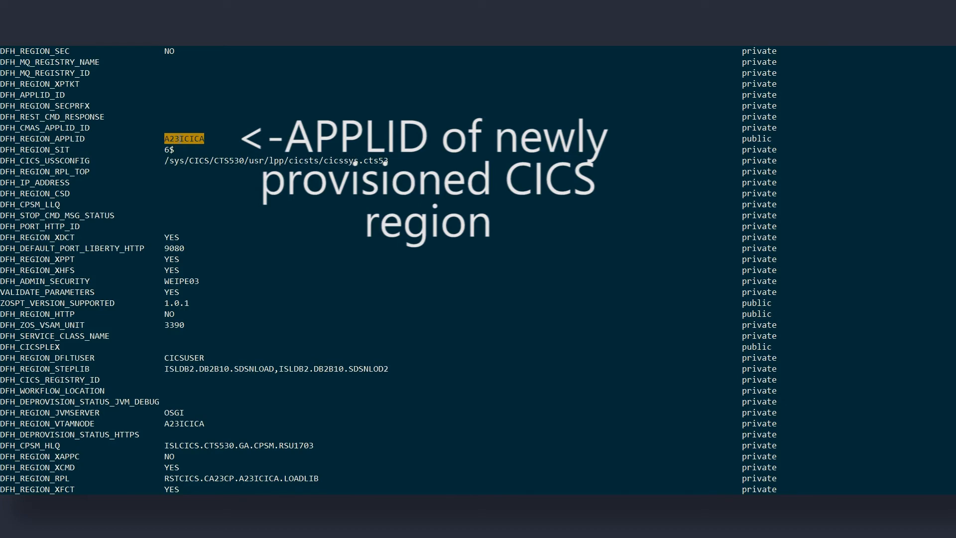
scroll(down, 3)
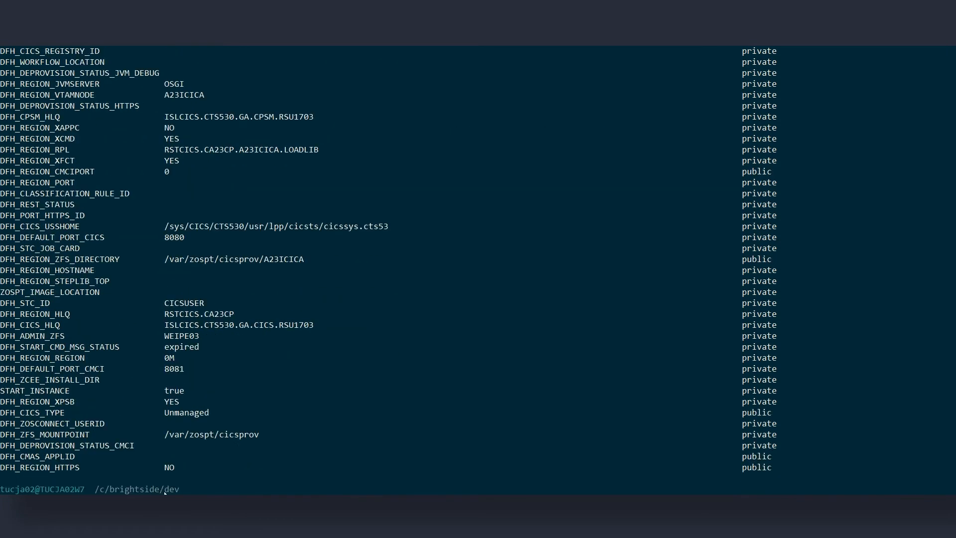
text(bright jobs list all --prefix A23ICICA --owner "*")
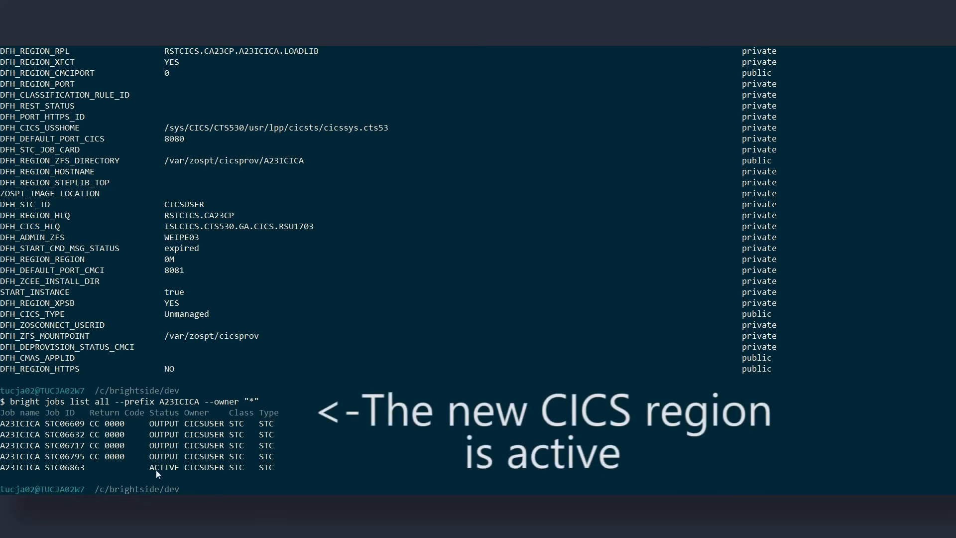
mouse_move(390, 476)
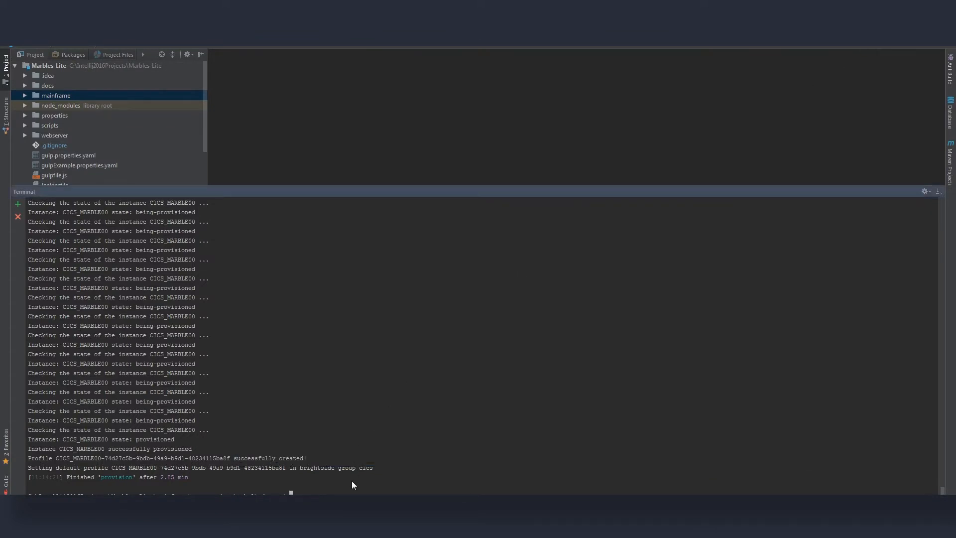
- Clear the terminal after CICS_MARBLE00 provisioning finishes
text(clear)
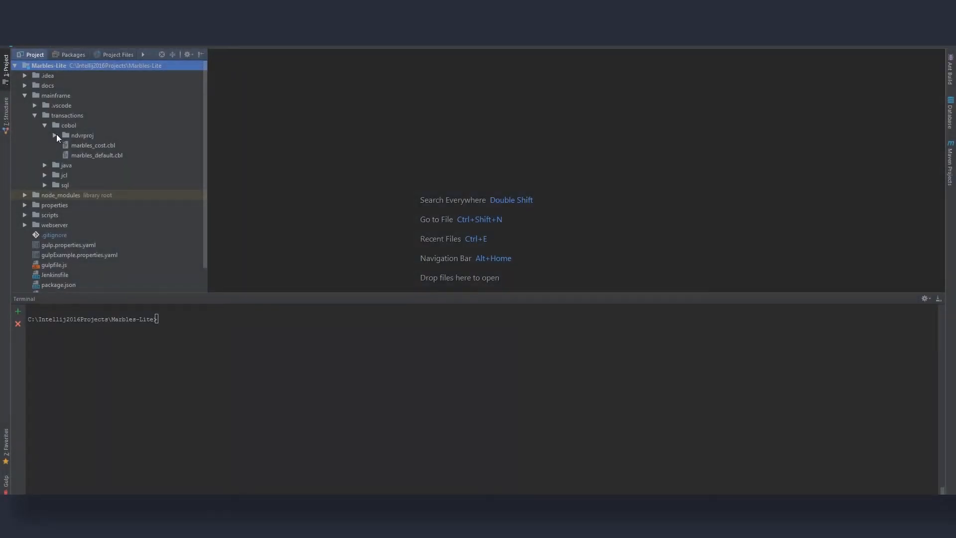
- Open marblesc.cbl from ndvrproj > marbles > dev > lite > 1 > cobpgm and start the gulp build
click(53, 136)
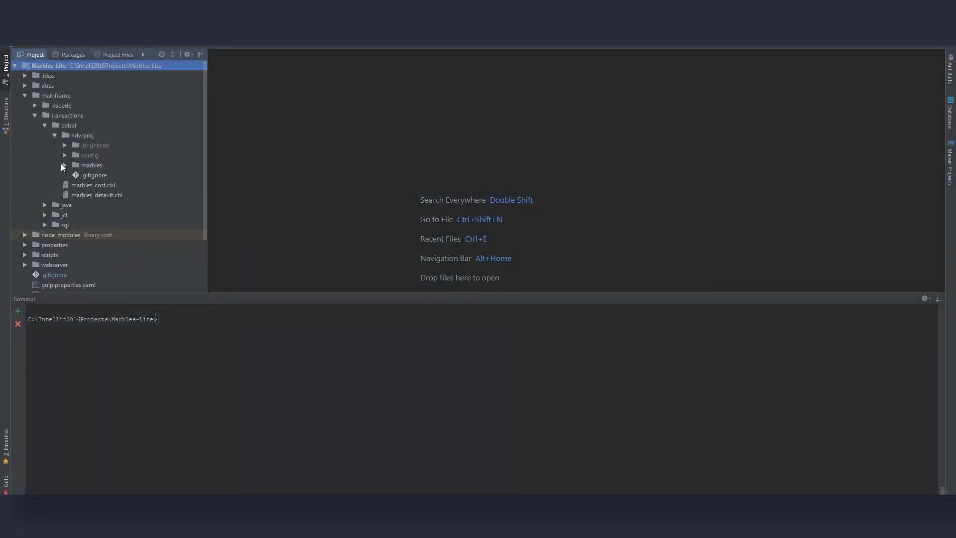
click(90, 164)
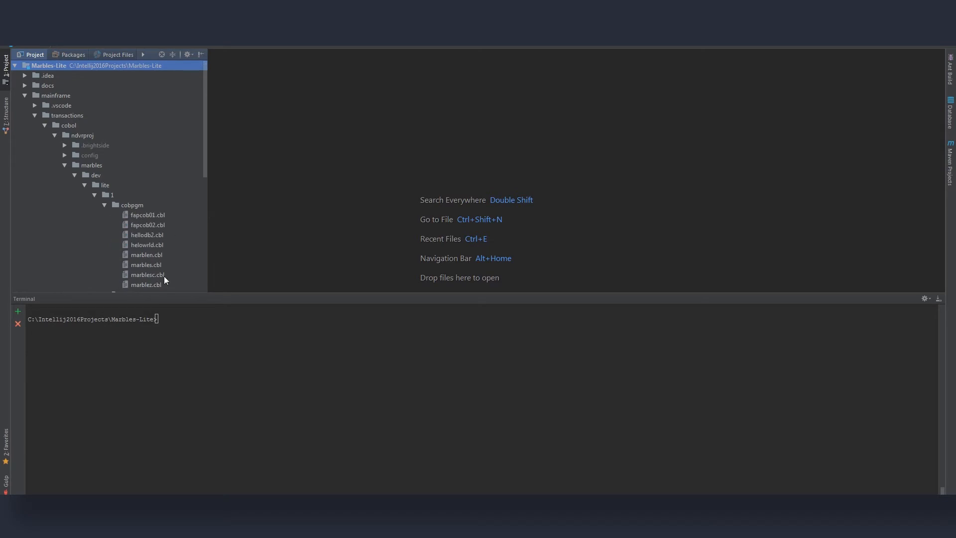
double_click(146, 275)
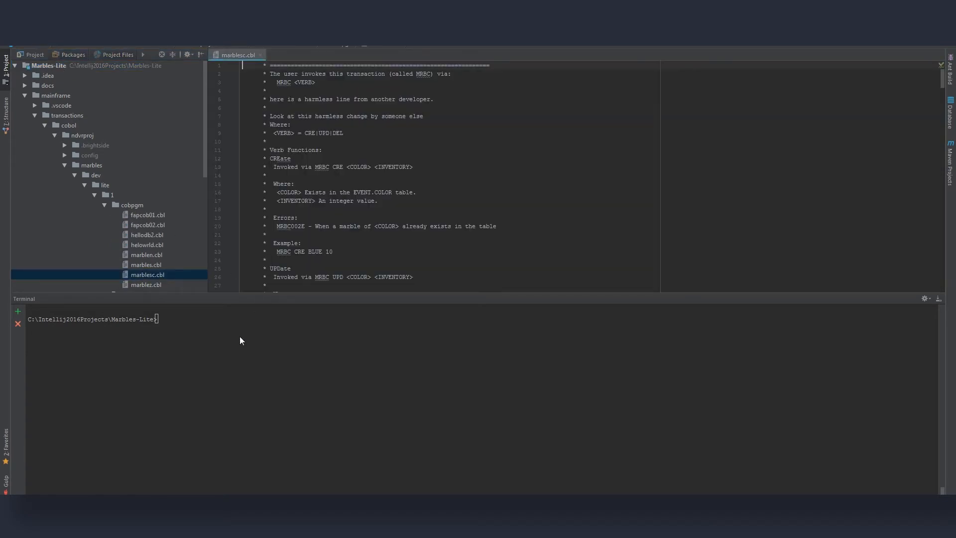
text(gulp)
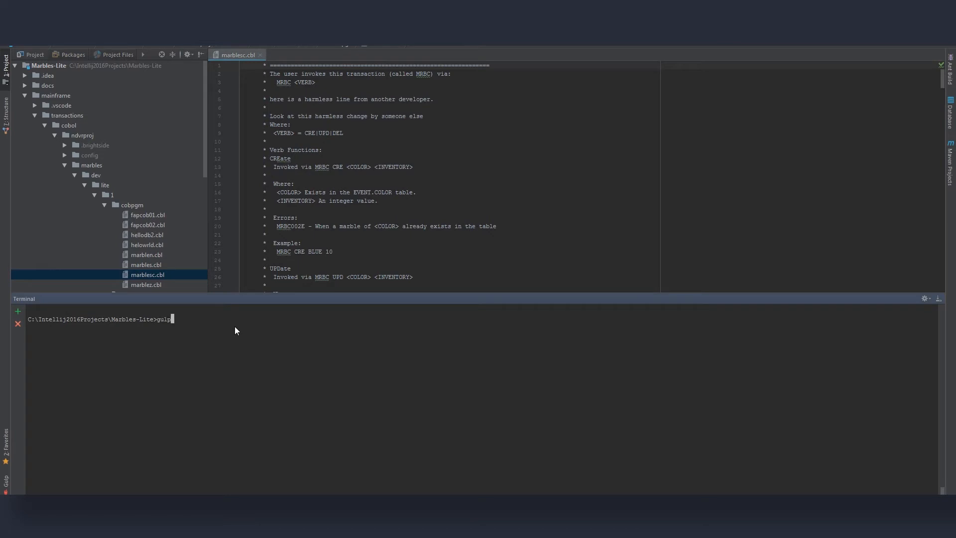
text(he)
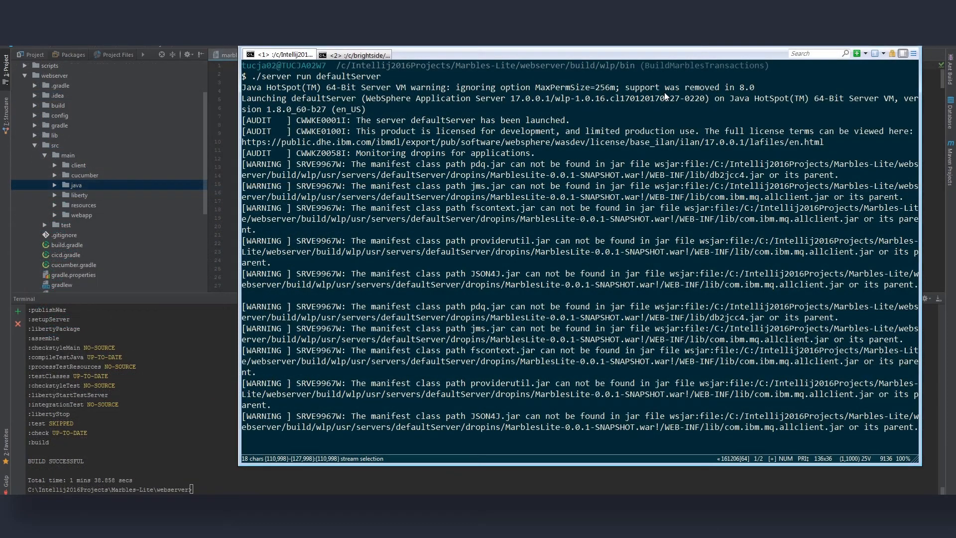
- Scroll through the Liberty defaultServer startup log
scroll(down, 3)
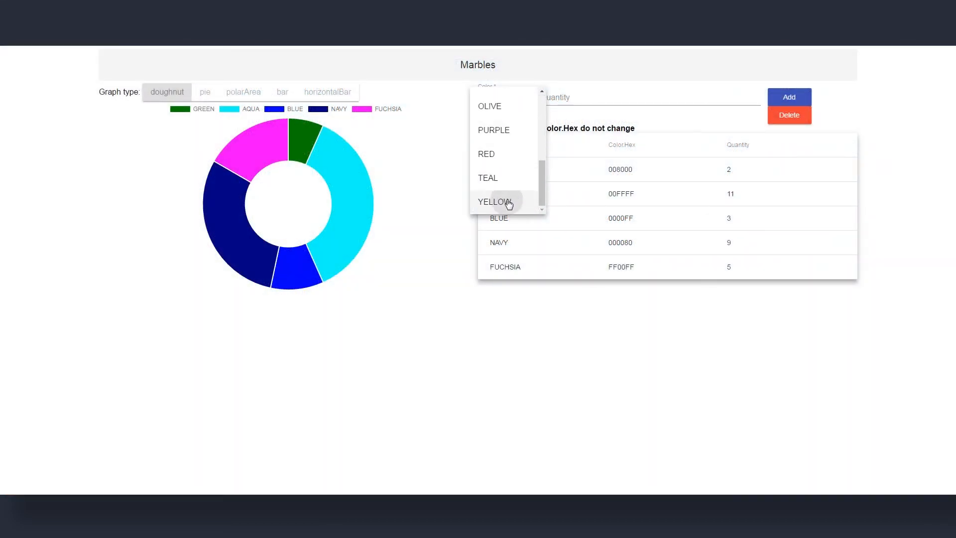
- Choose YELLOW in the Color dropdown of the inventory entry form
click(497, 202)
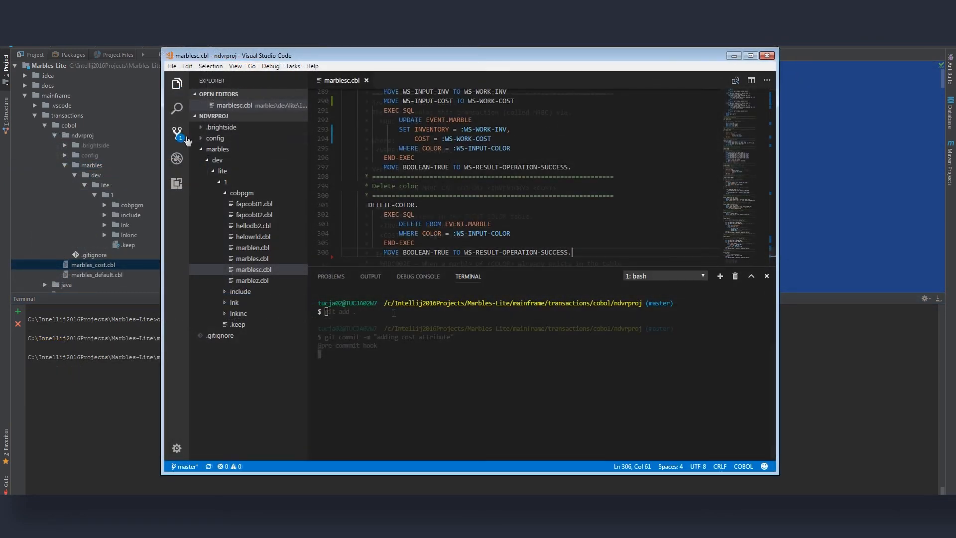
- Push the commit and accept both changes in the marblesc.cbl header conflict
text(git pu)
text(bright projects pull changes)
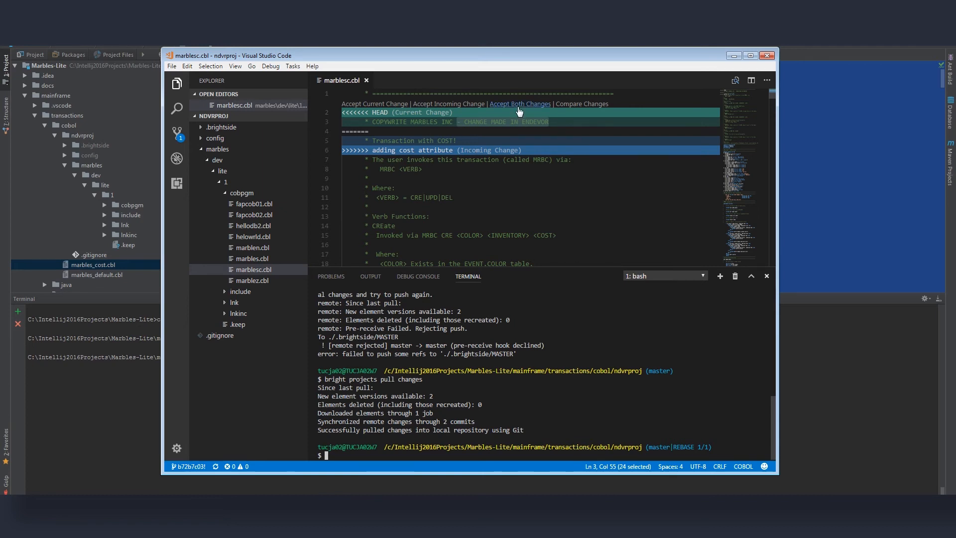
click(520, 103)
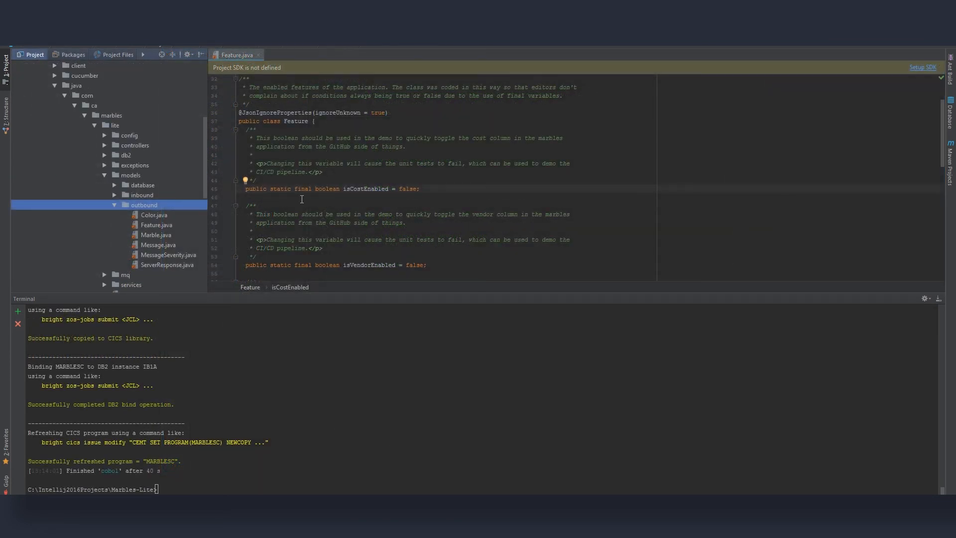
- Change isCostEnabled from false to true in Feature.java
double_click(406, 188)
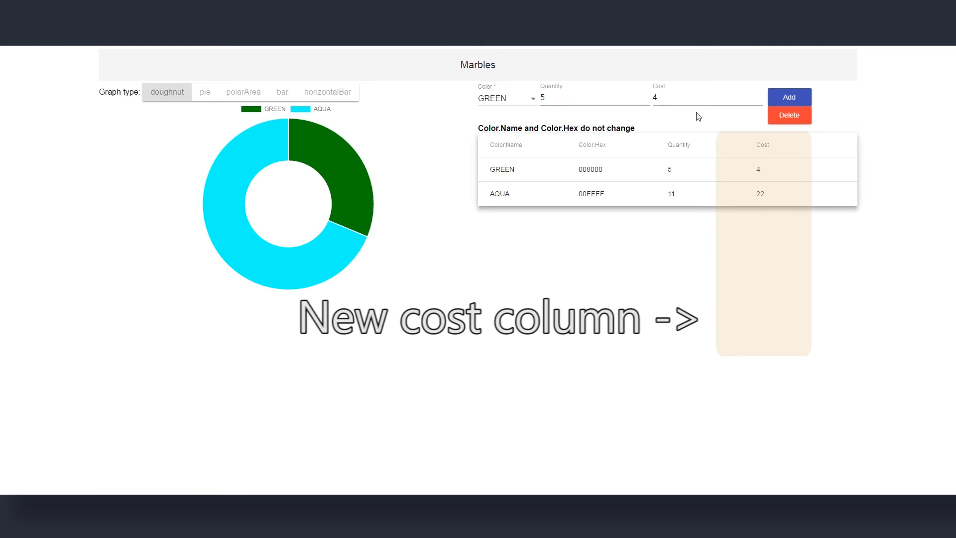
mouse_move(764, 190)
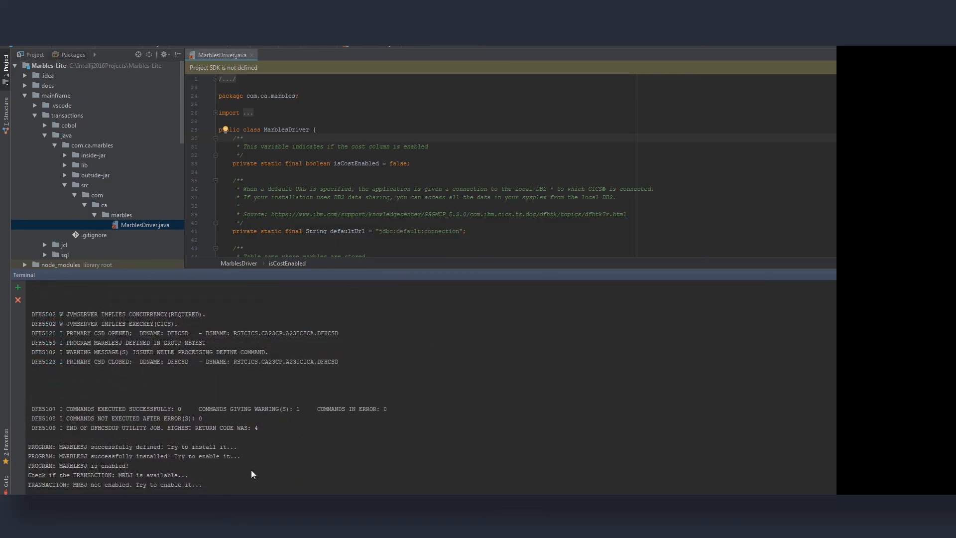
- Scroll the inventory table showing the new Cost column for GREEN and AQUA
scroll(down, 3)
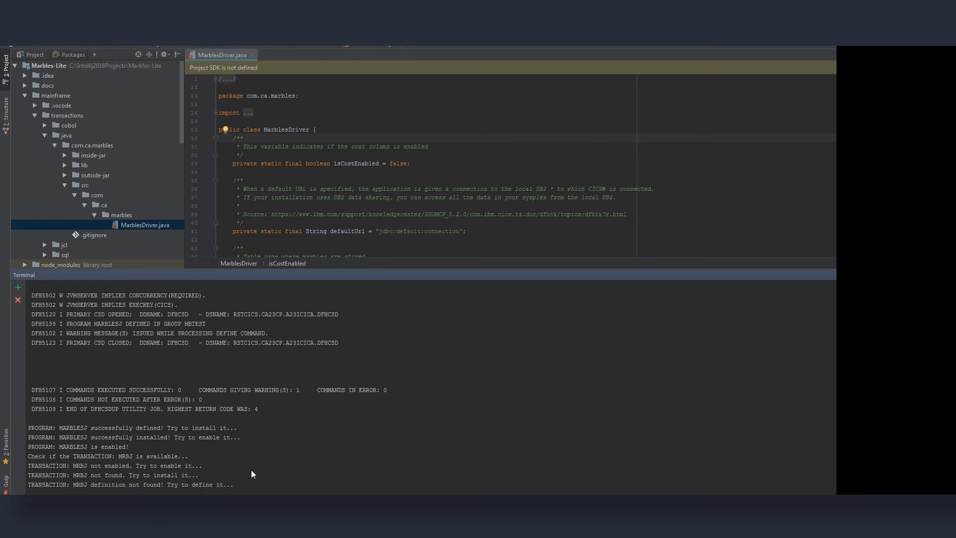